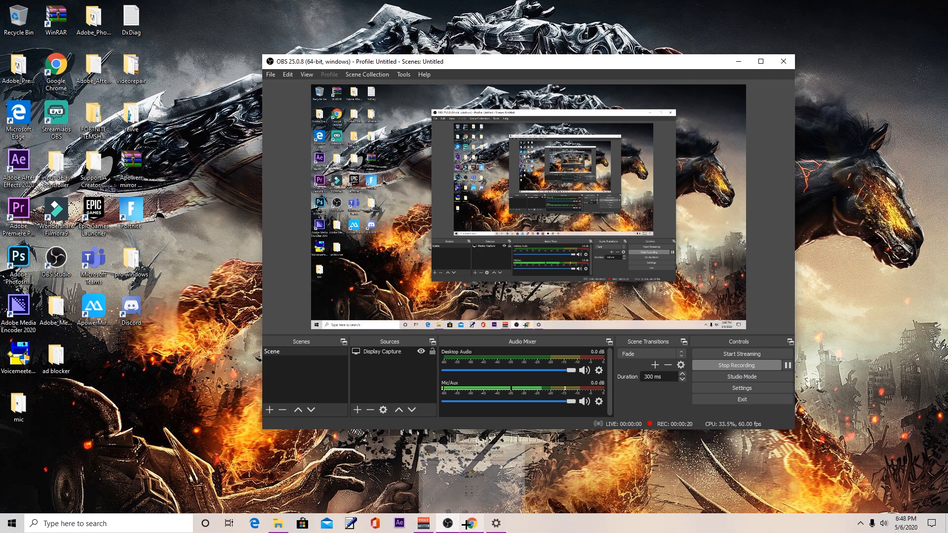
Launch Google Chrome from the taskbar while OBS keeps recording.
left_click(470, 523)
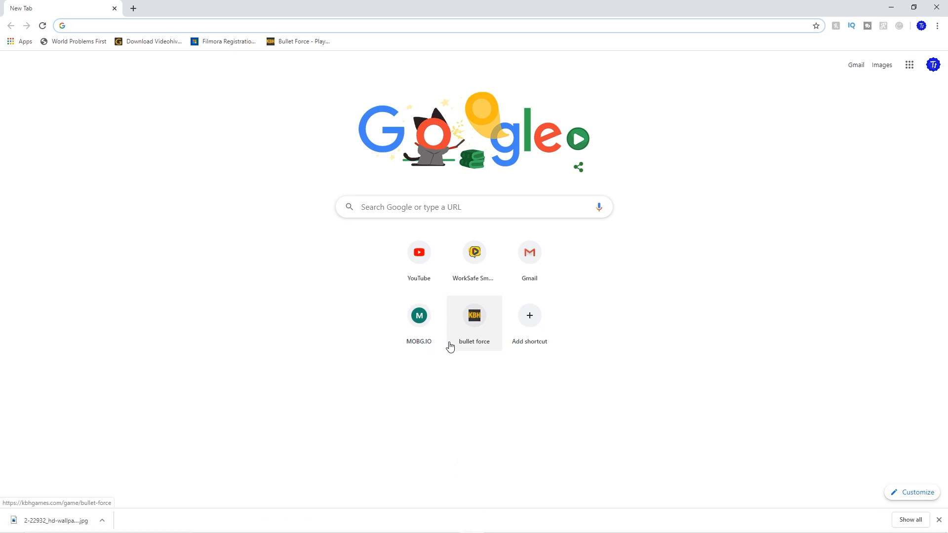
Search Google for 'timer resolution' from the address bar.
type("timert")
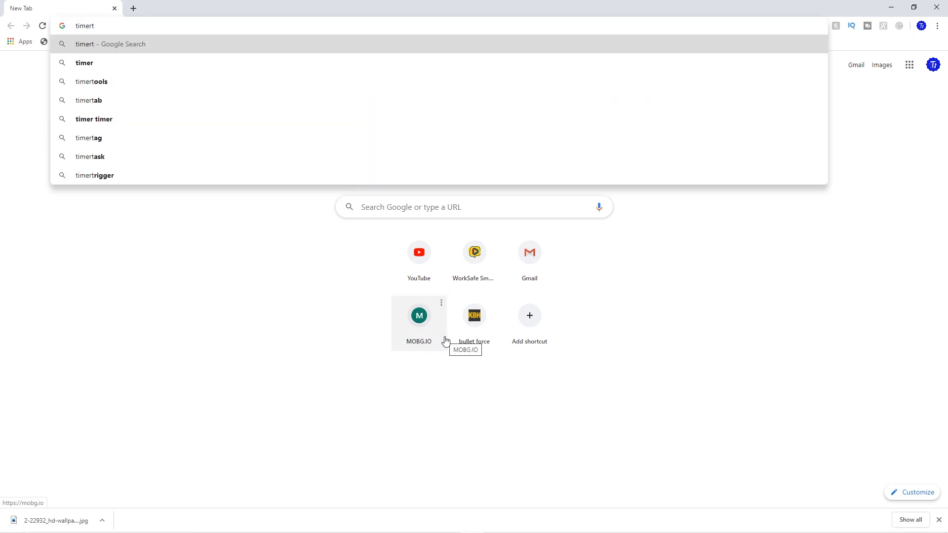
key("Enter")
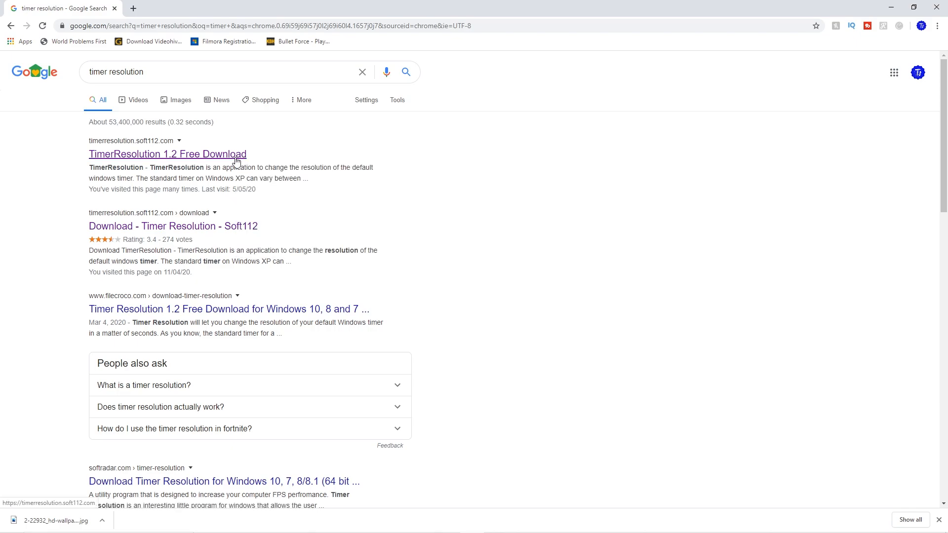
Go to Soft112's TimerResolution 1.2 Free Download page and proceed through its Download buttons.
left_click(168, 154)
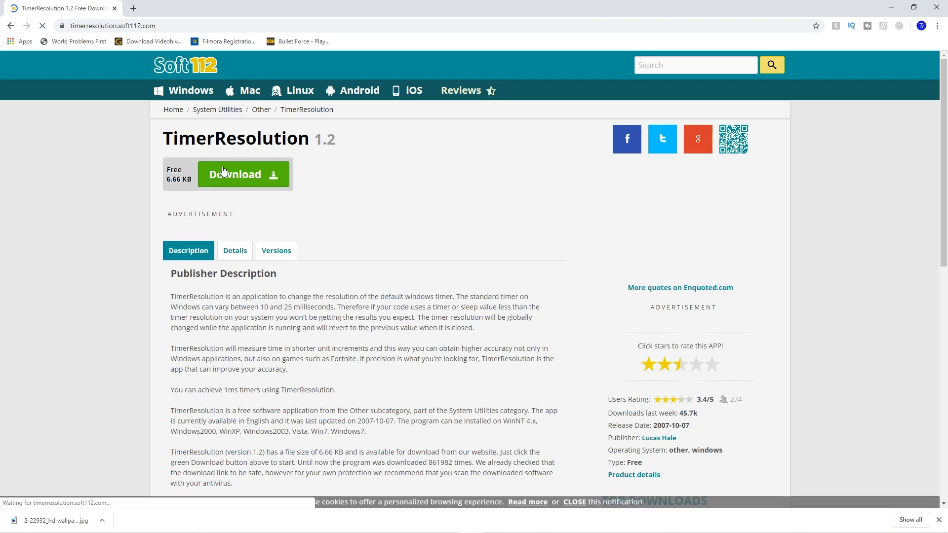
left_click(235, 174)
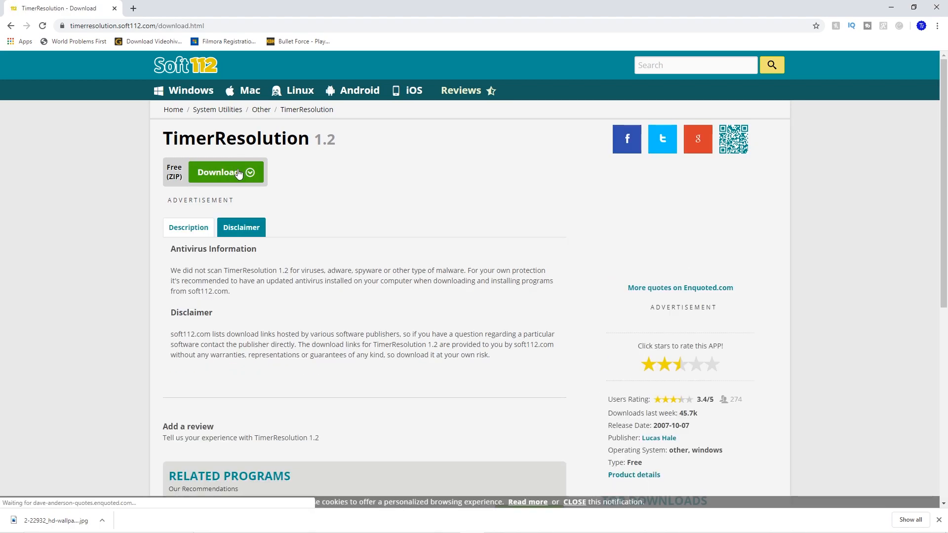
left_click(225, 172)
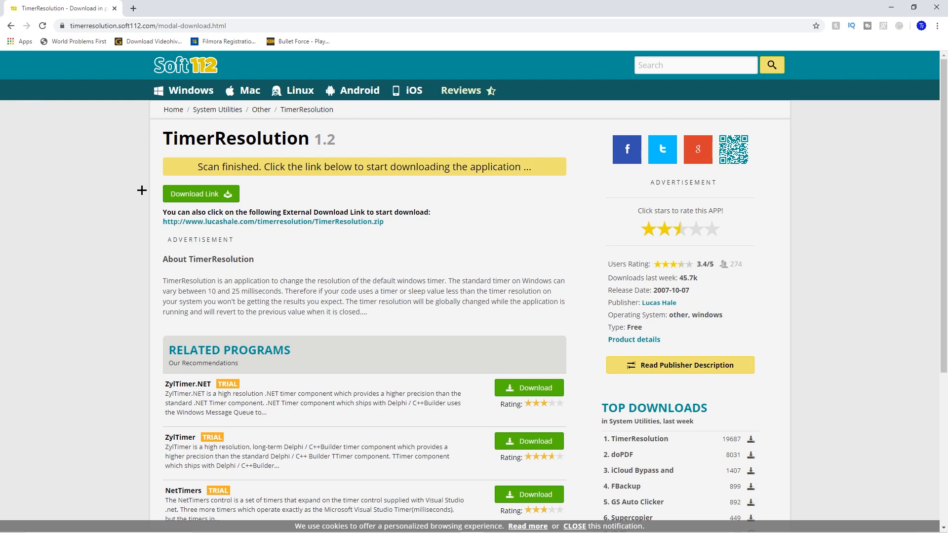
Follow the lucashale.com link and download TimerResolution.zip for version 1.2.
left_click(273, 221)
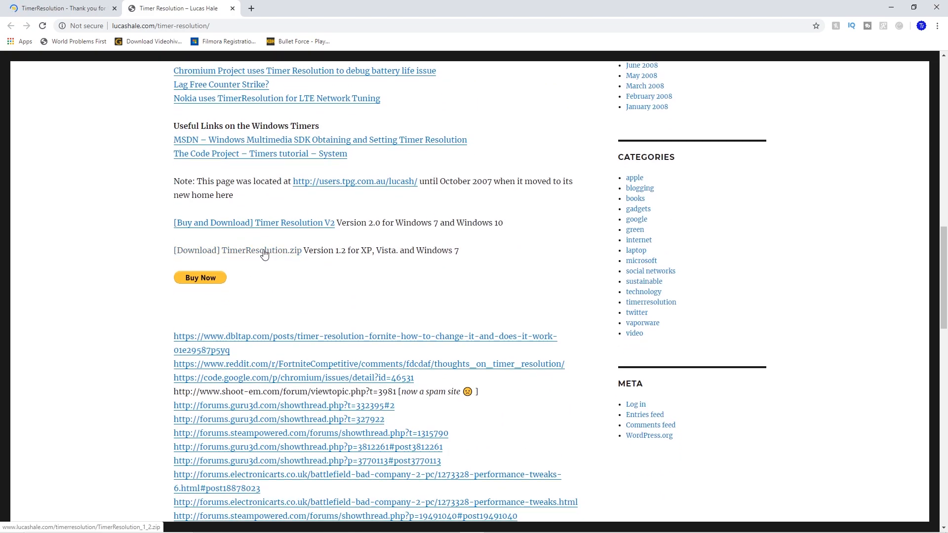
left_click(236, 250)
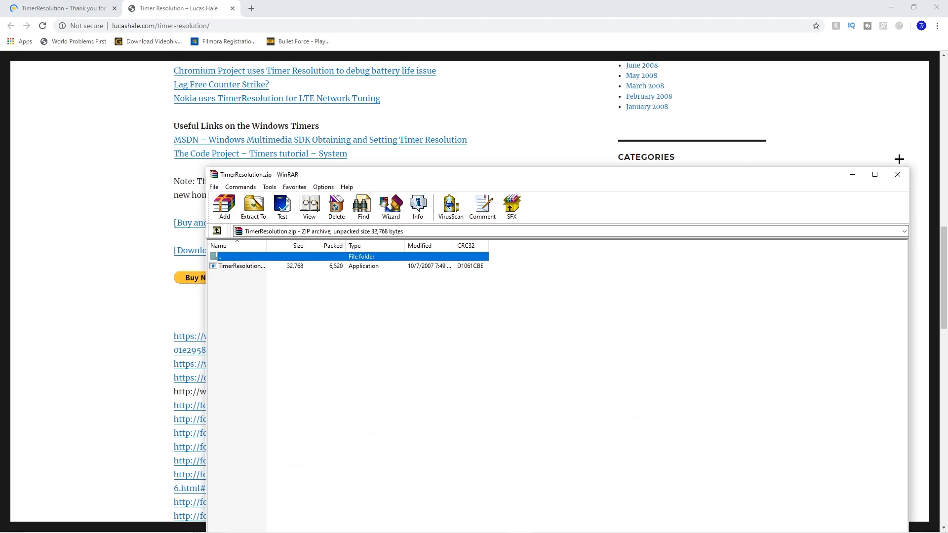
mouse_move(897, 175)
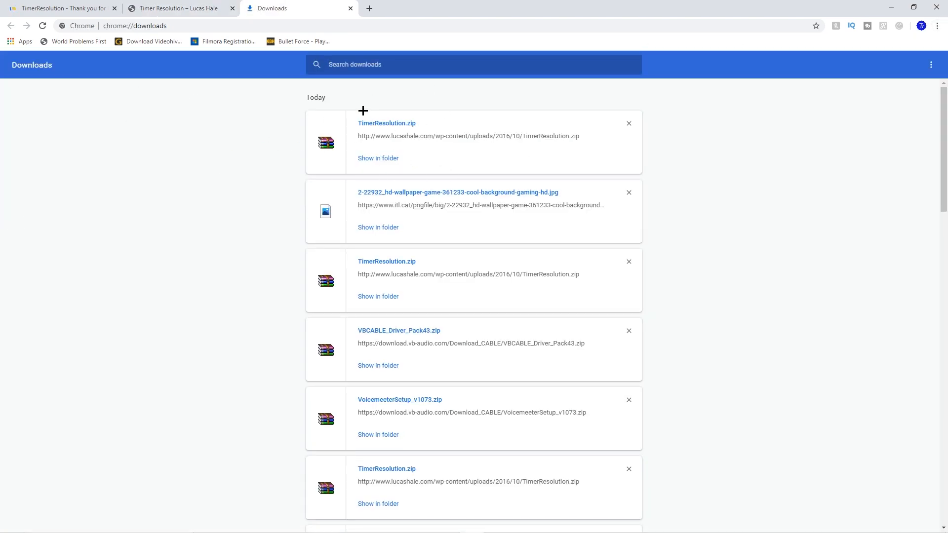
mouse_move(355, 221)
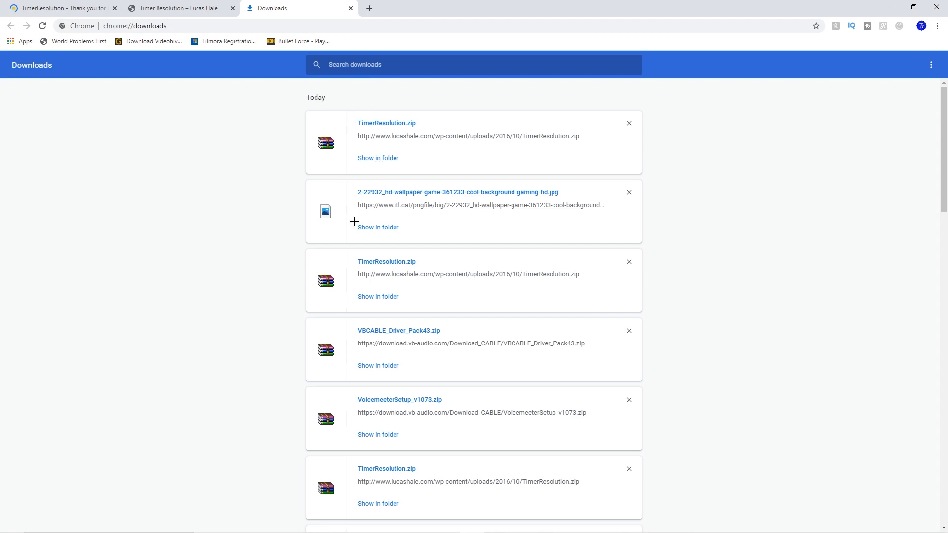
mouse_move(2, 160)
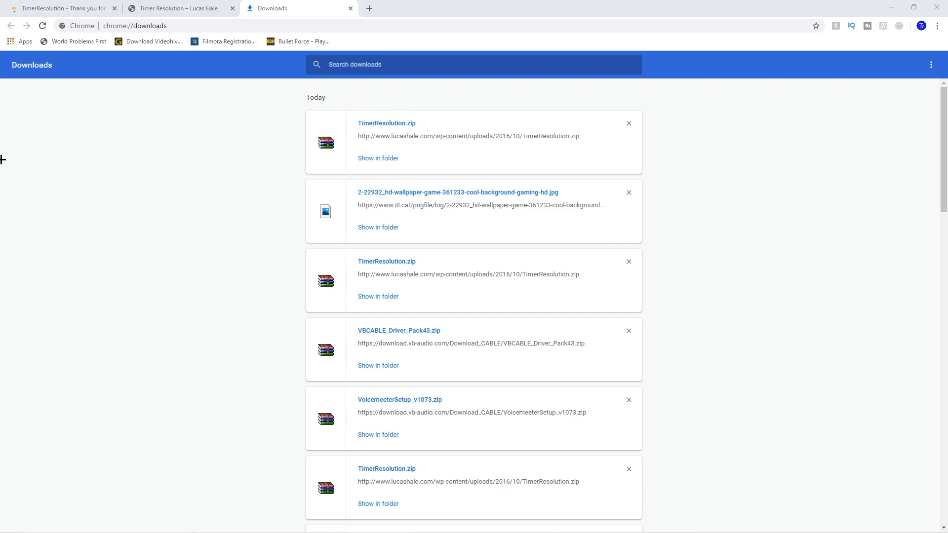
Show the downloaded TimerResolution.zip in Downloads and load it in WinRAR.
left_click(378, 158)
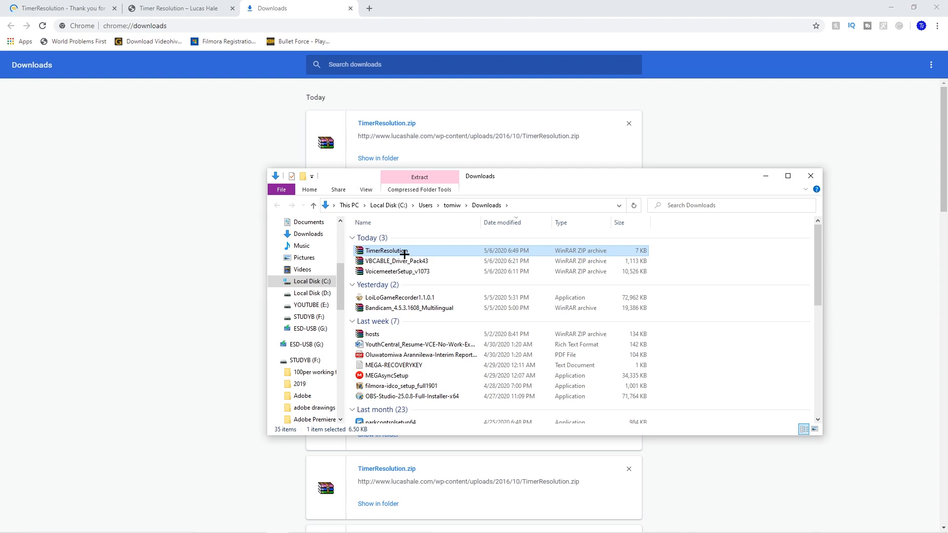
double_click(387, 250)
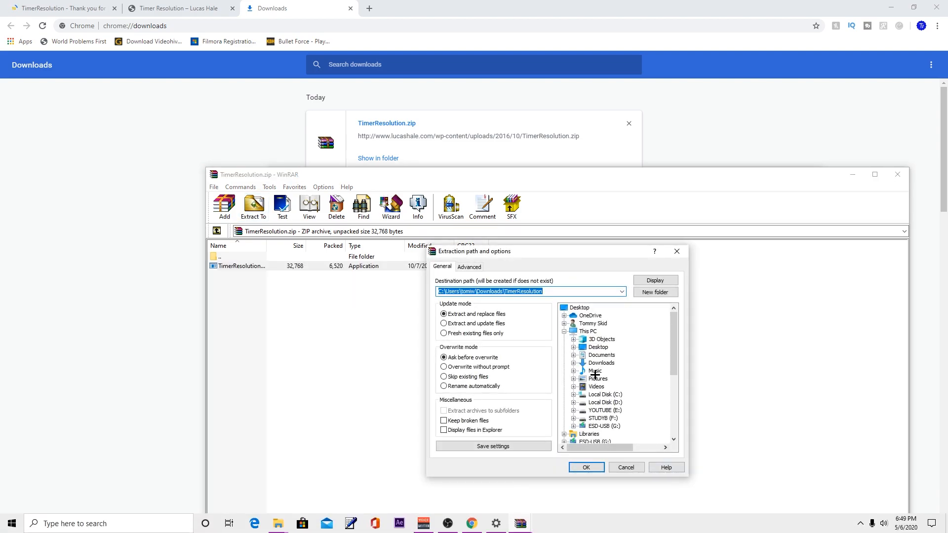
Extract the archive to the Desktop, reaching the replace-TimerResolution.exe prompt.
left_click(599, 346)
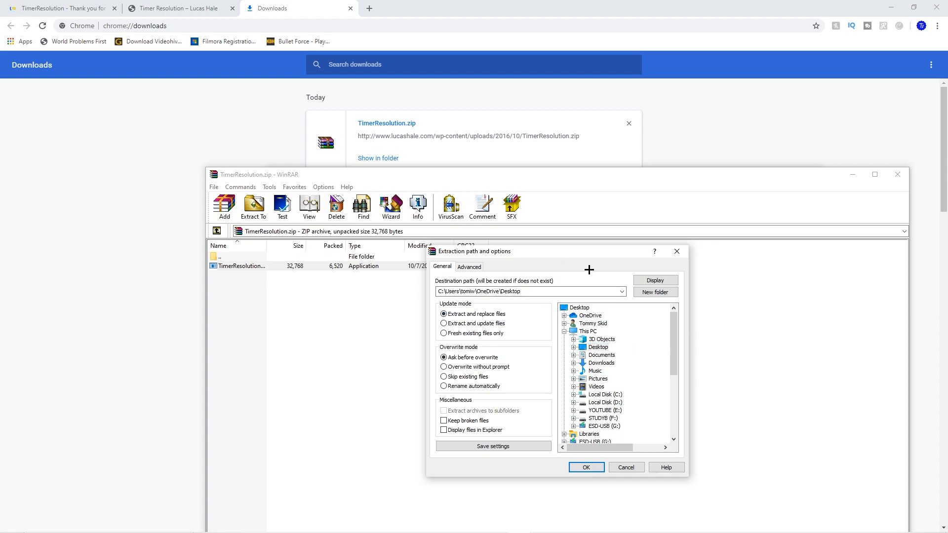
left_click(598, 347)
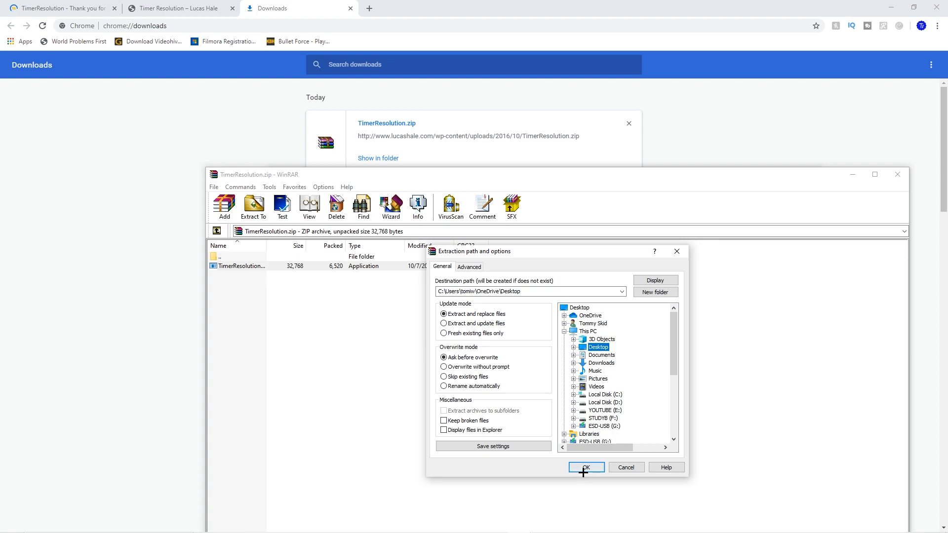
left_click(585, 467)
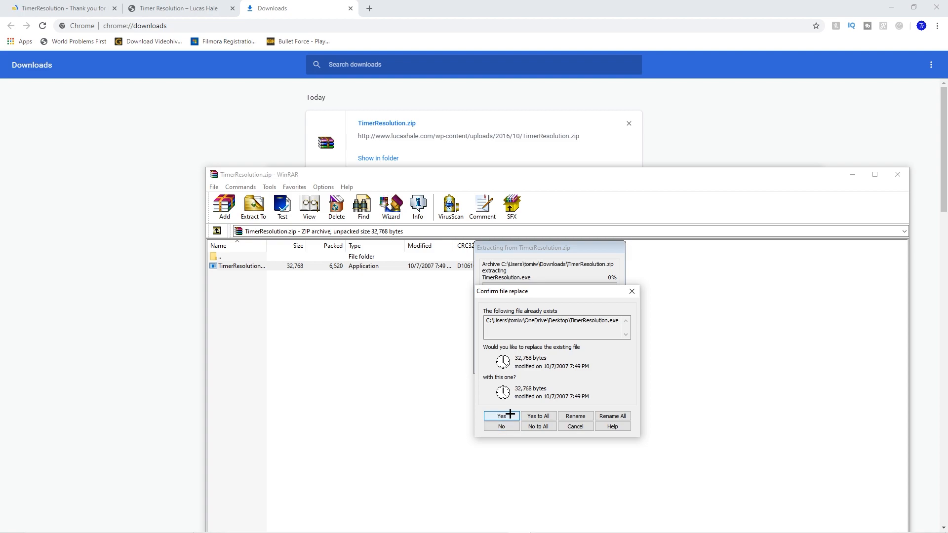
left_click(500, 418)
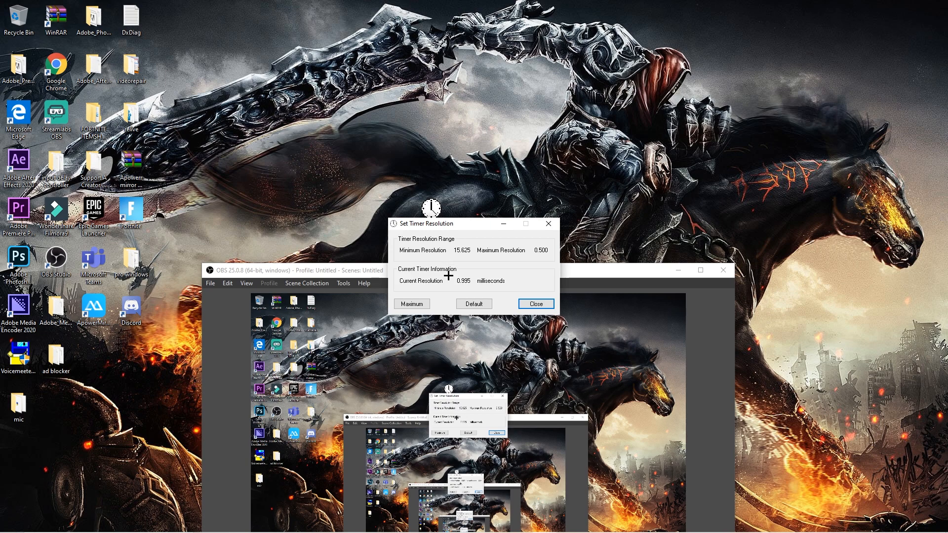
Set the timer resolution to Maximum, about 0.498 milliseconds.
left_click(411, 303)
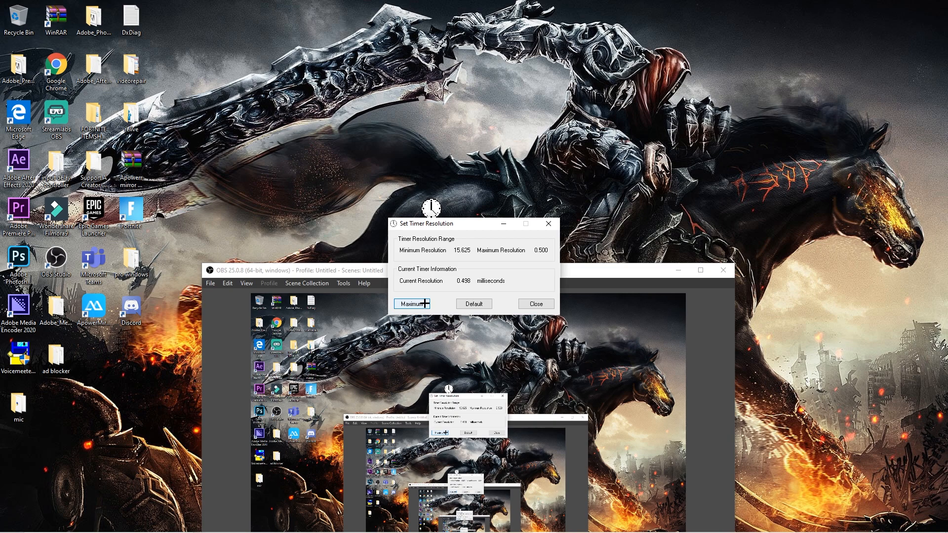